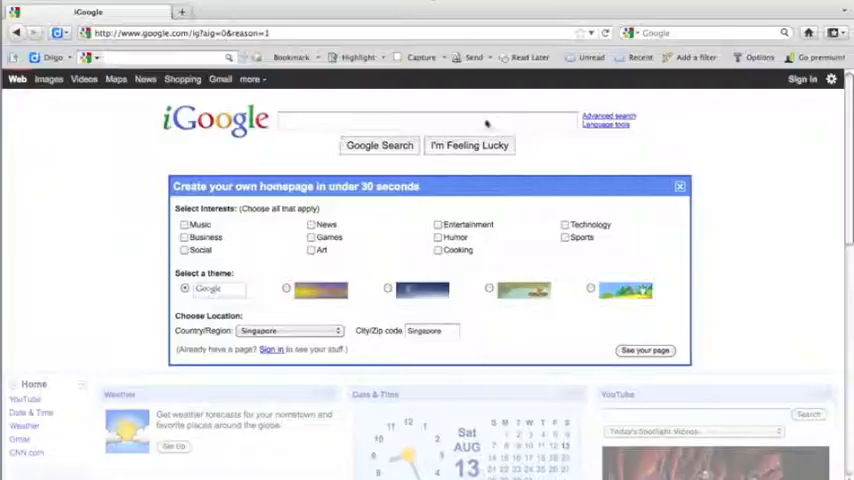
{"action": "mouse_move", "coordinate": [580, 158]}
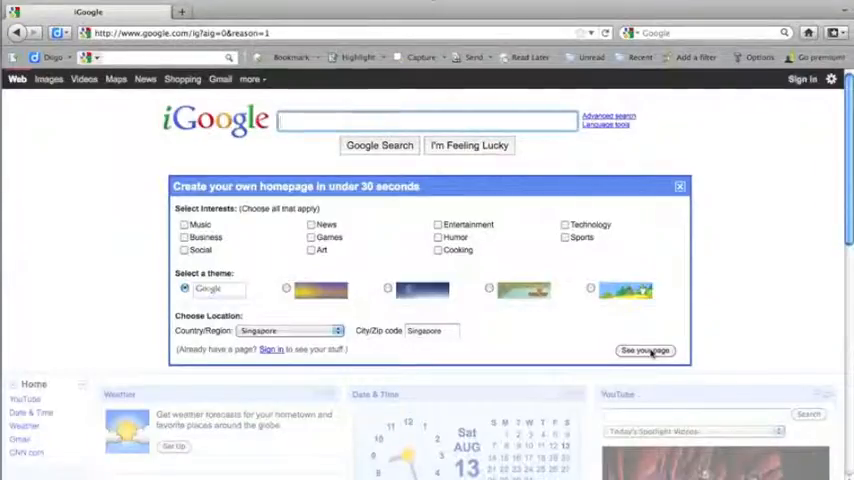
Go from the iGoogle starter page to the homepage Settings page
{"action": "left_click", "coordinate": [644, 350]}
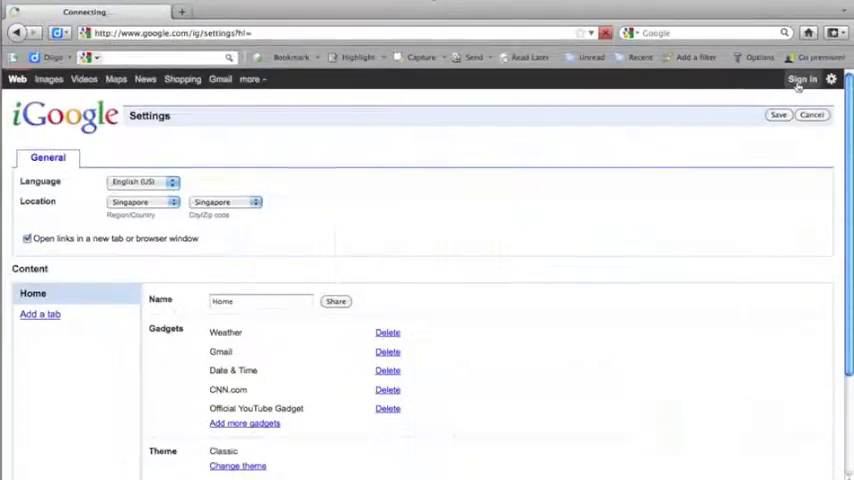
Sign in to the school Google account from the Settings page
{"action": "left_click", "coordinate": [803, 80]}
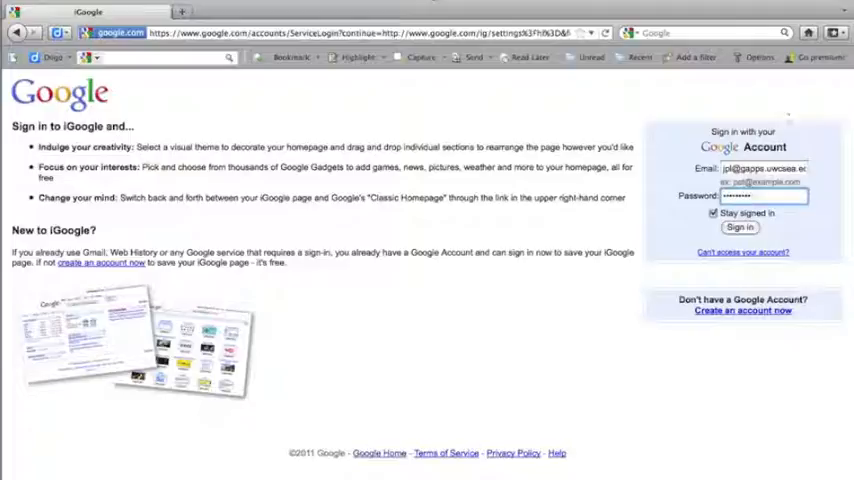
{"action": "left_click", "coordinate": [763, 168]}
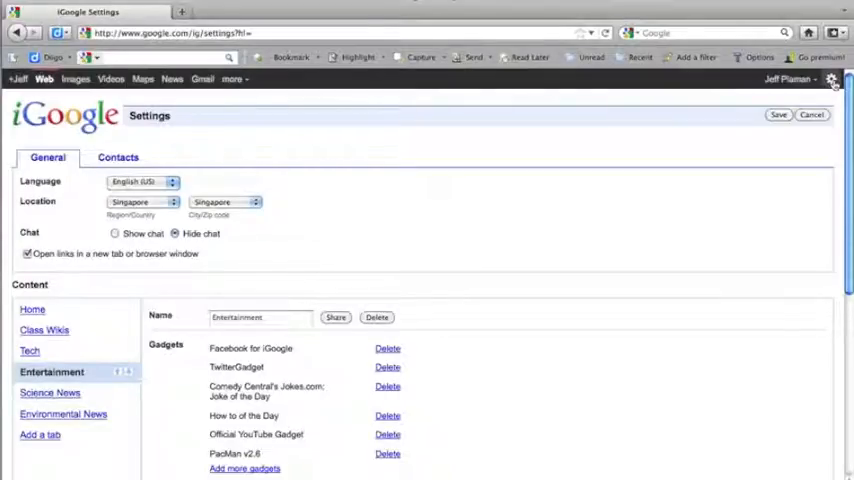
Scroll down the Settings page to the Export/Import settings section
{"action": "left_click", "coordinate": [778, 114]}
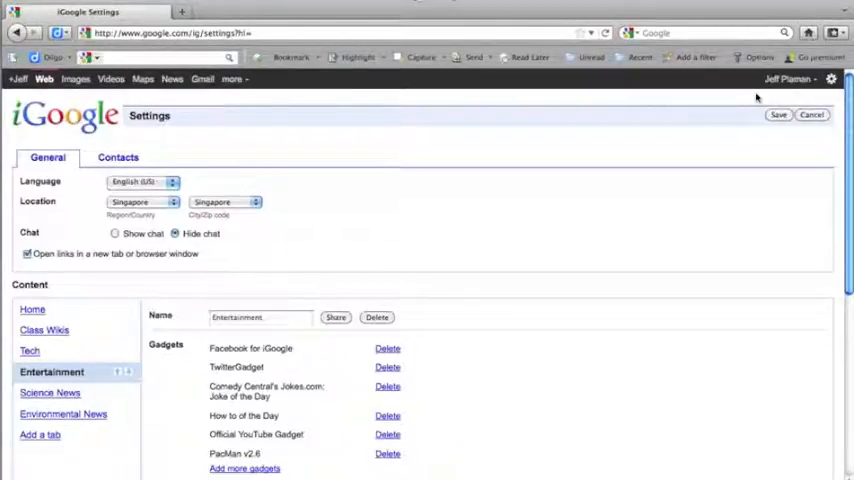
{"action": "mouse_move", "coordinate": [563, 178]}
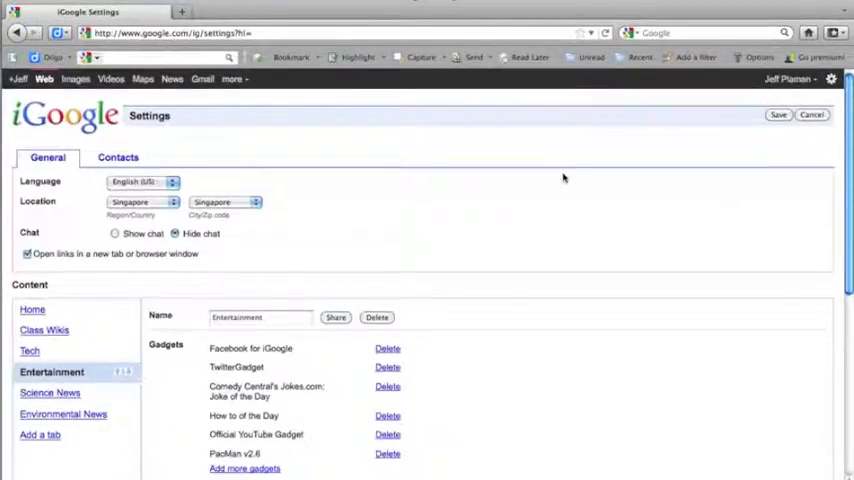
{"action": "scroll", "scroll_direction": "down", "scroll_amount": 3}
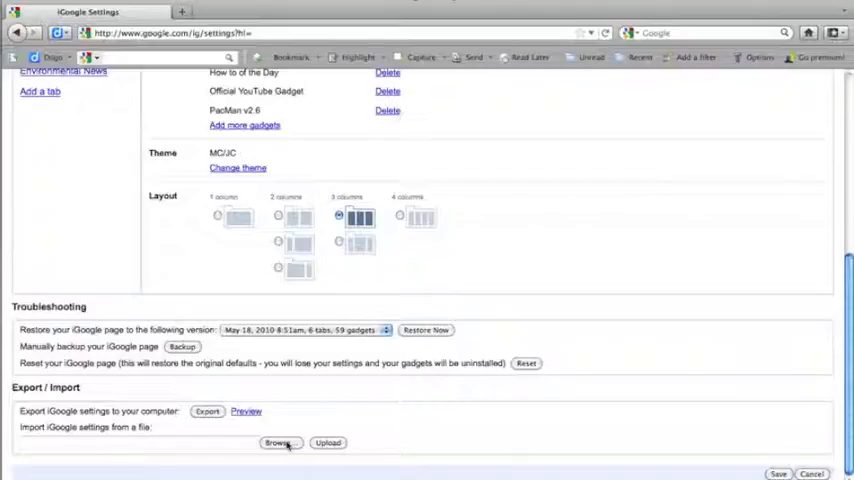
Search 'dove' in File Upload and choose Dover iGoogle-settings.xml for import
{"action": "left_click", "coordinate": [279, 442]}
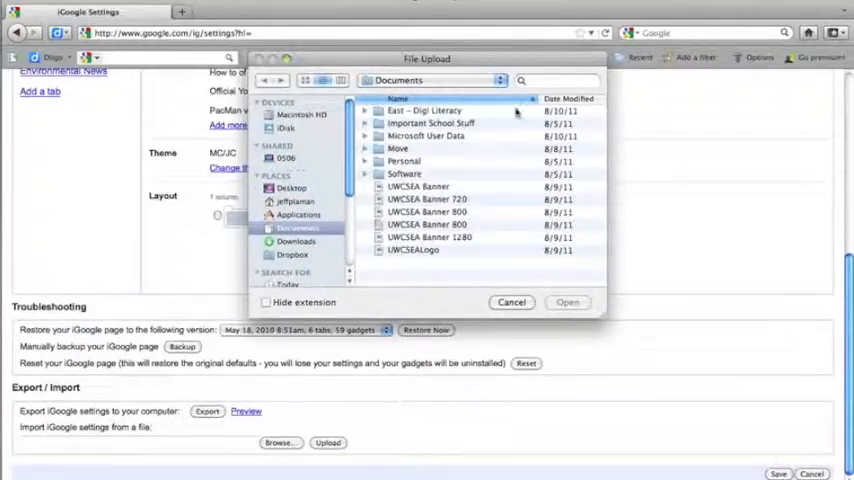
{"action": "left_click", "coordinate": [558, 81]}
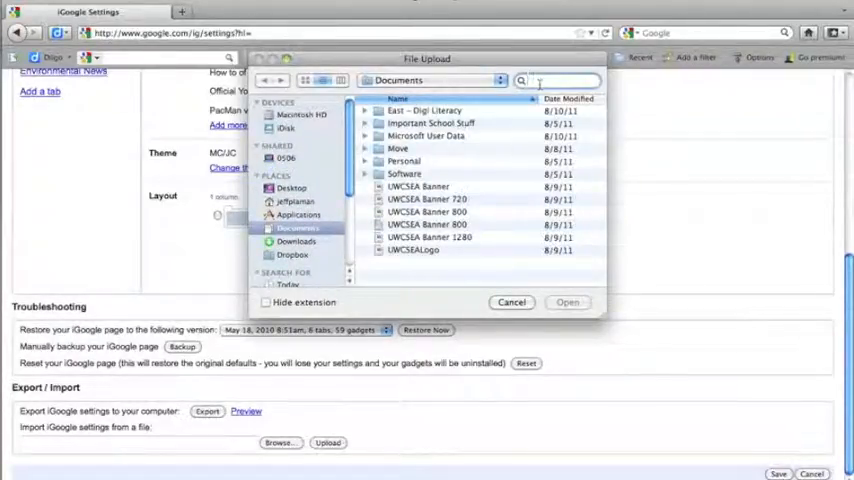
{"action": "type", "text": "dover xml"}
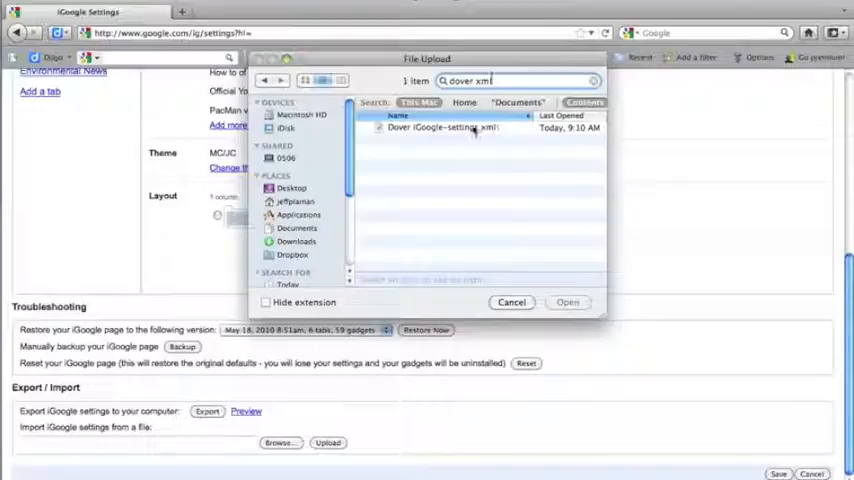
{"action": "left_click", "coordinate": [442, 127]}
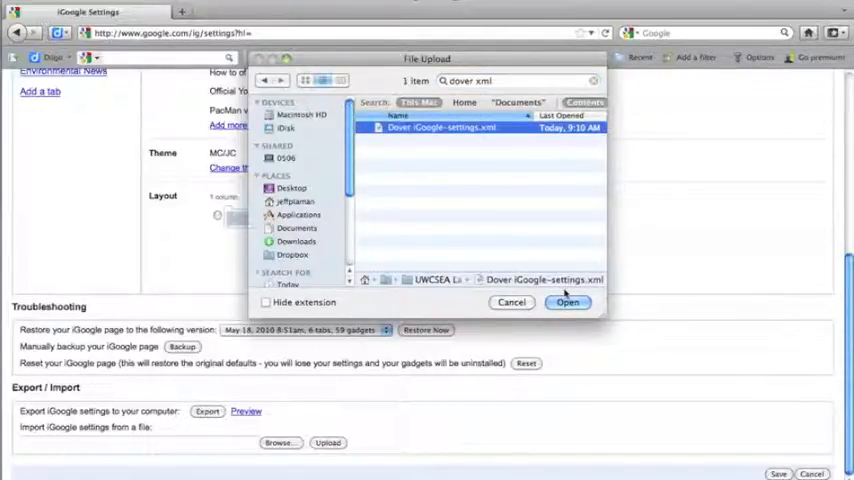
{"action": "left_click", "coordinate": [567, 302]}
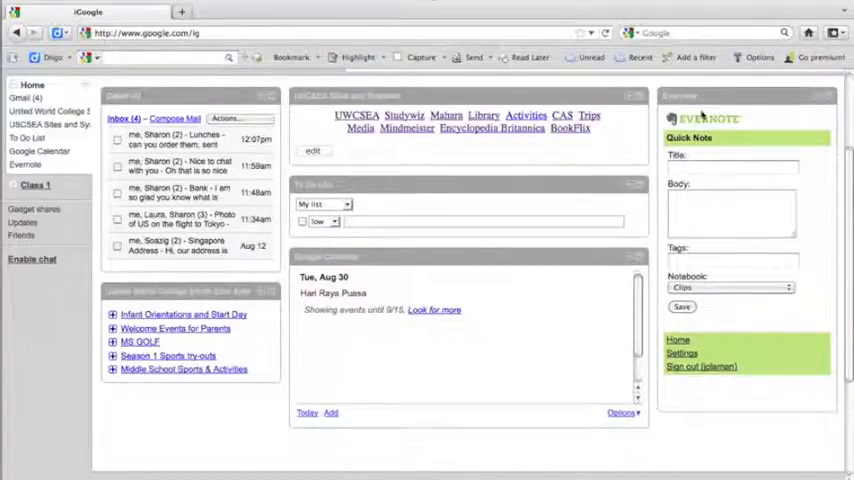
{"action": "mouse_move", "coordinate": [735, 282]}
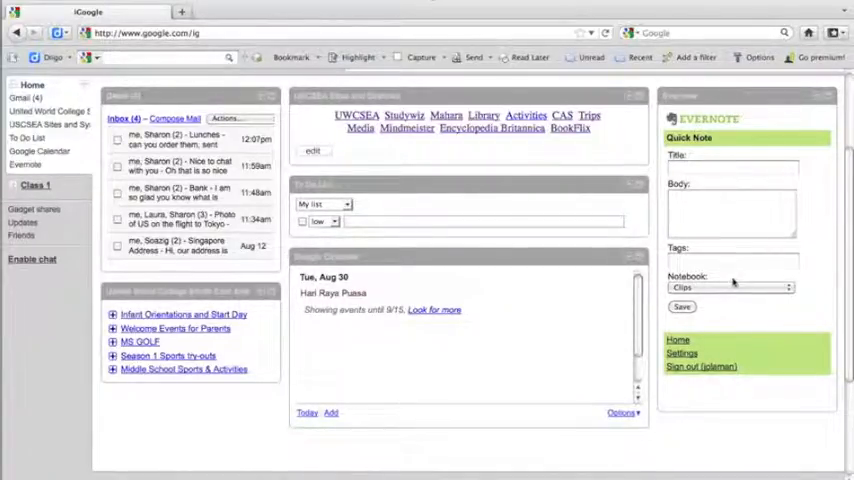